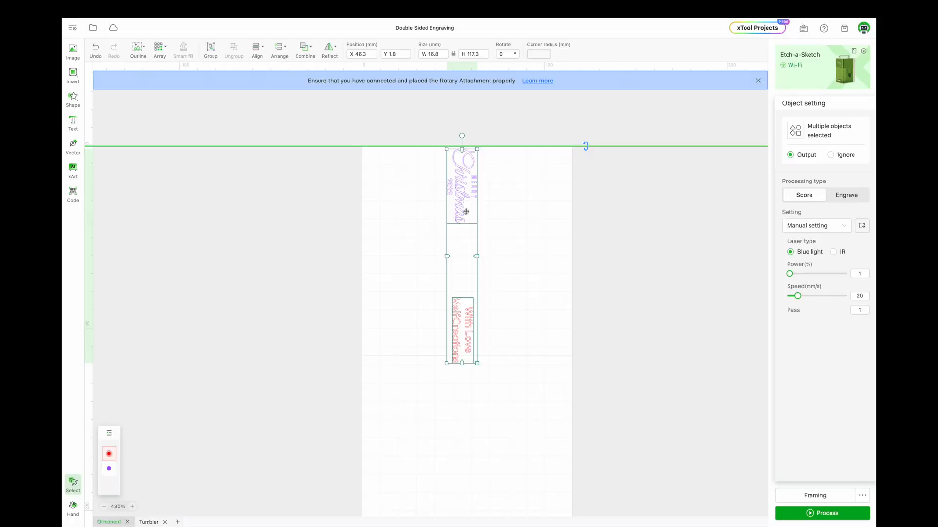
- Horizontally centre the Christmas design and 'With Love VelfCreations' text on each other
{"action": "left_click", "coordinate": [279, 47]}
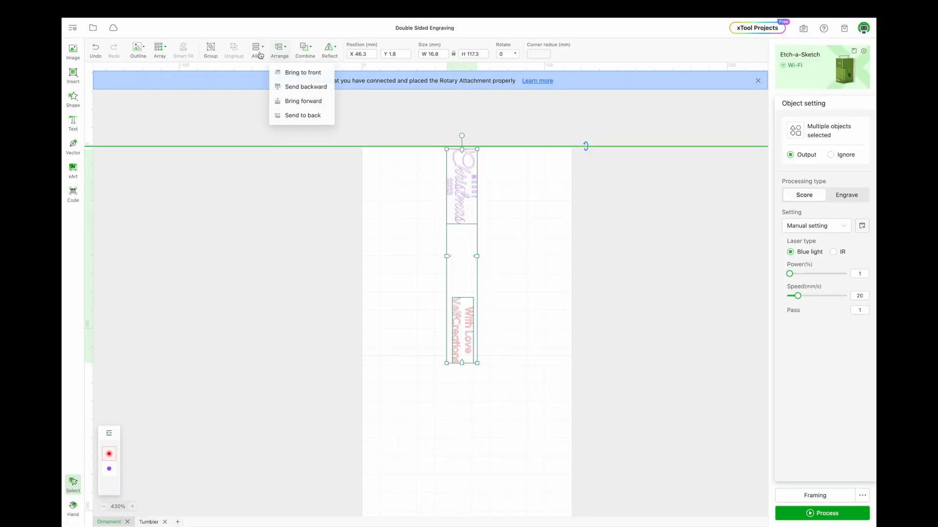
{"action": "left_click", "coordinate": [256, 49]}
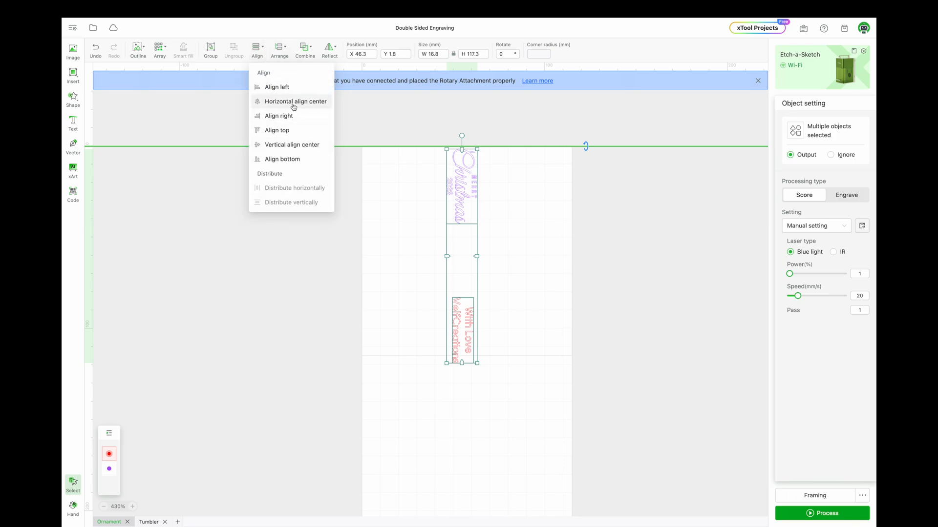
{"action": "left_click", "coordinate": [150, 522]}
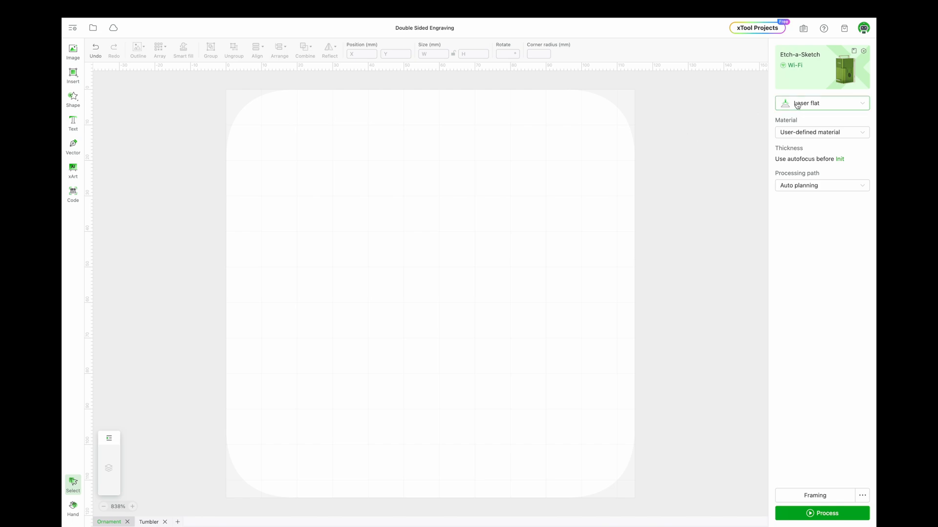
- Switch to Laser cylindrical mode with chuck, perimeter 215 mm and diameter 68.4 mm
{"action": "left_click", "coordinate": [822, 103]}
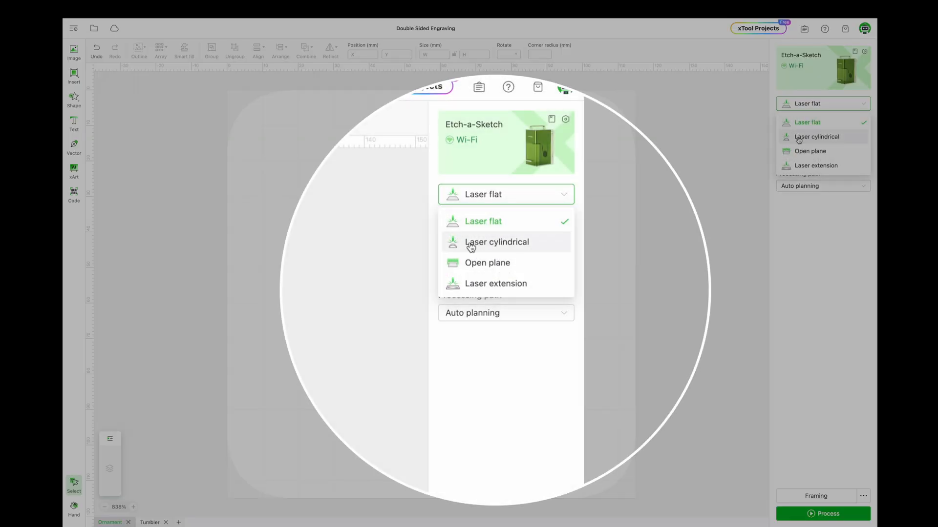
{"action": "left_click", "coordinate": [496, 242]}
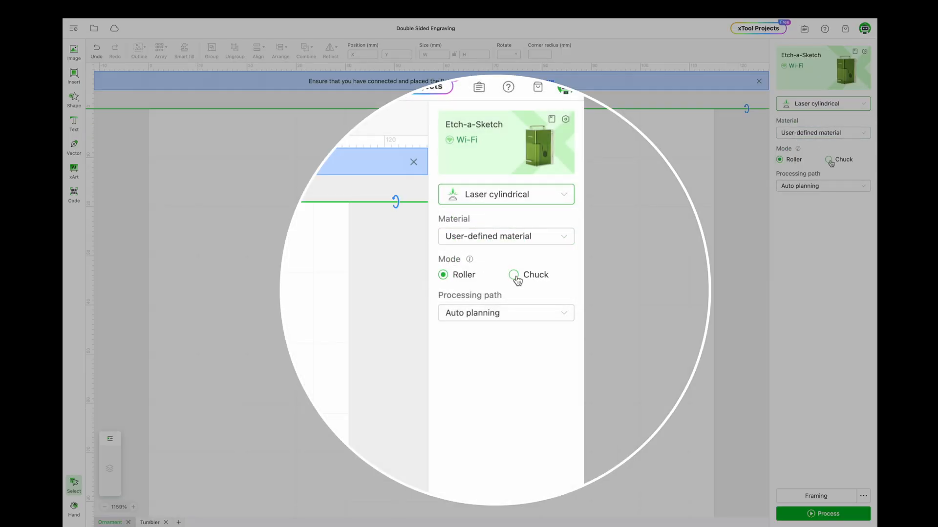
{"action": "left_click", "coordinate": [513, 275]}
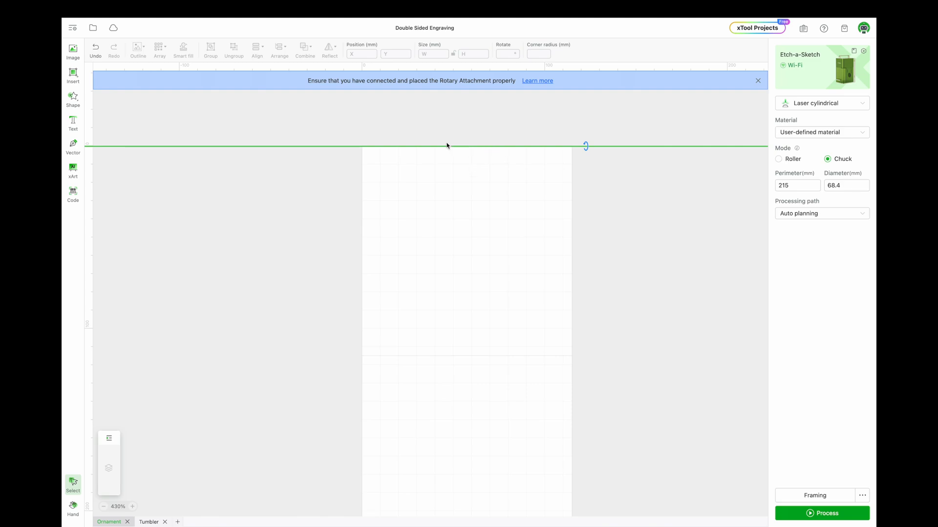
- Import Christmas.svg and VelfCreations.svg onto the cylinder canvas
{"action": "left_click", "coordinate": [73, 50]}
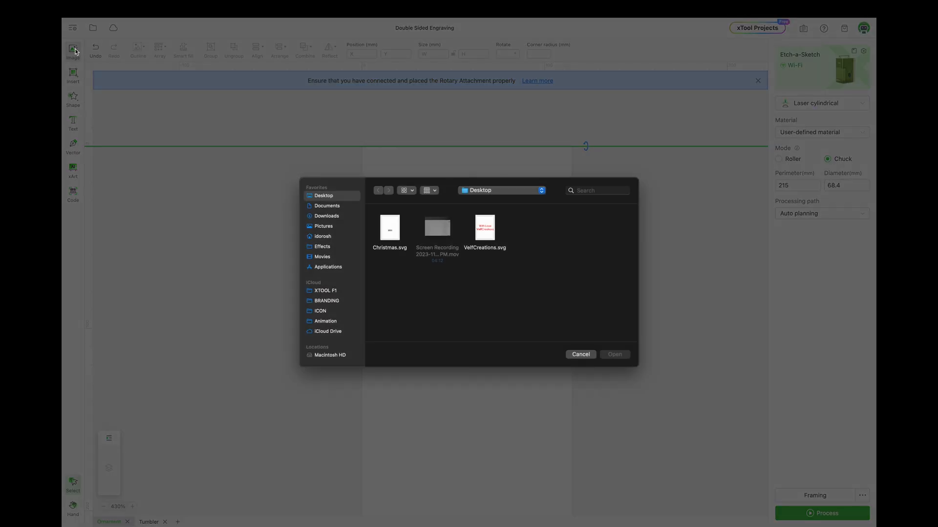
{"action": "left_click", "coordinate": [389, 226]}
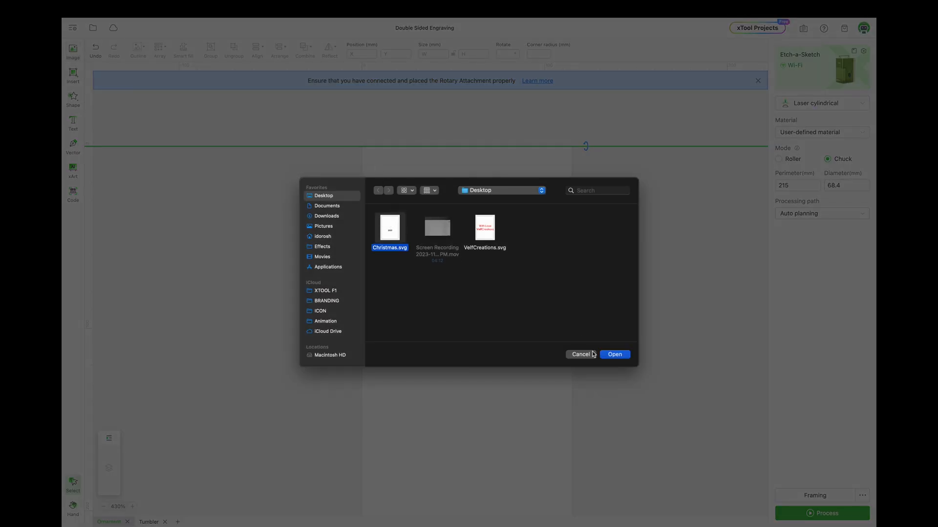
{"action": "left_click", "coordinate": [615, 354]}
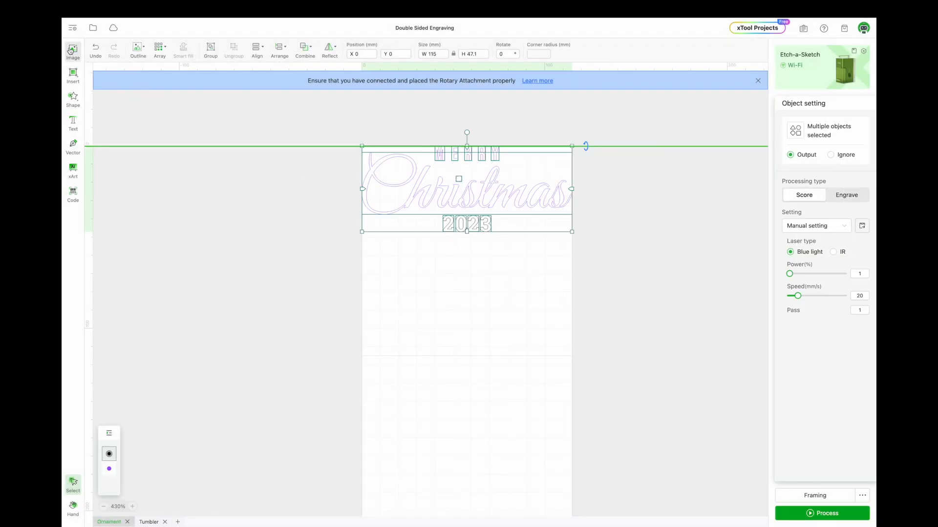
{"action": "left_click", "coordinate": [72, 49]}
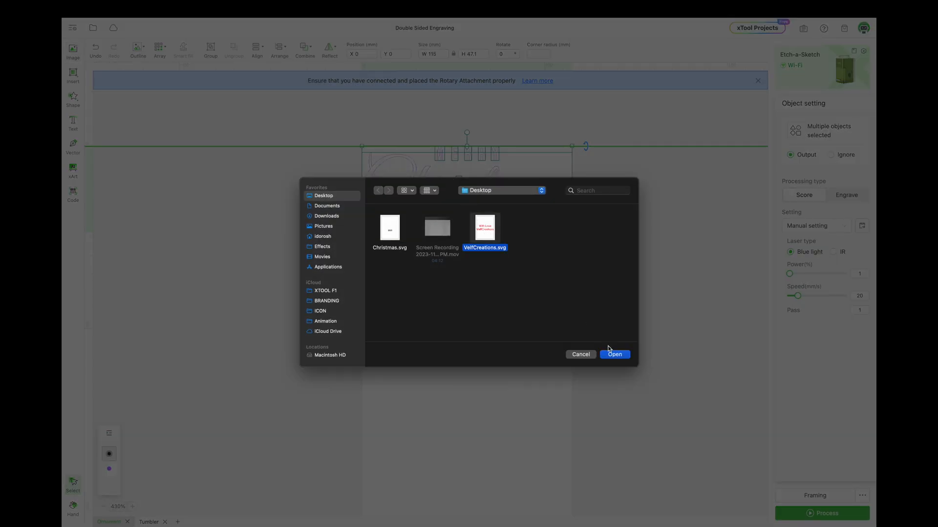
{"action": "left_click", "coordinate": [614, 354]}
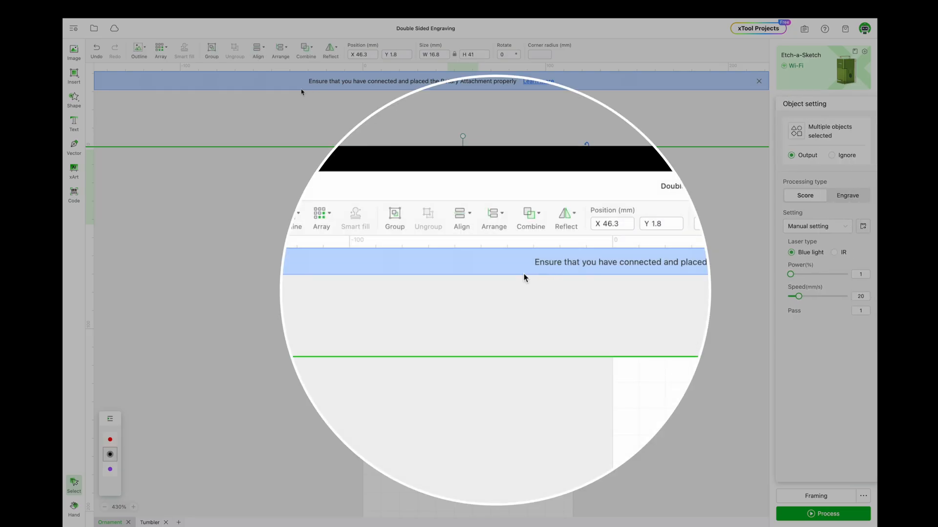
- Vertically align both designs, drag them to the canvas centre, then select the Christmas design
{"action": "left_click", "coordinate": [305, 48]}
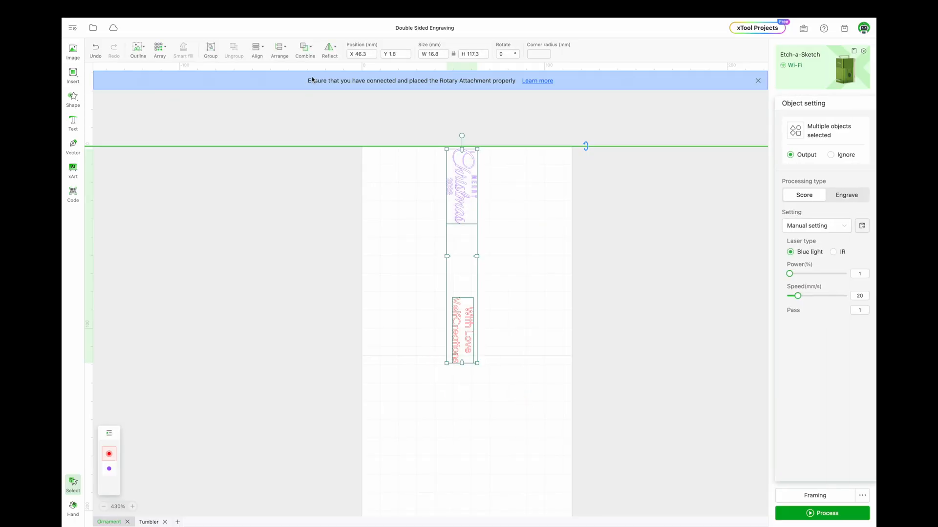
{"action": "left_click", "coordinate": [257, 49]}
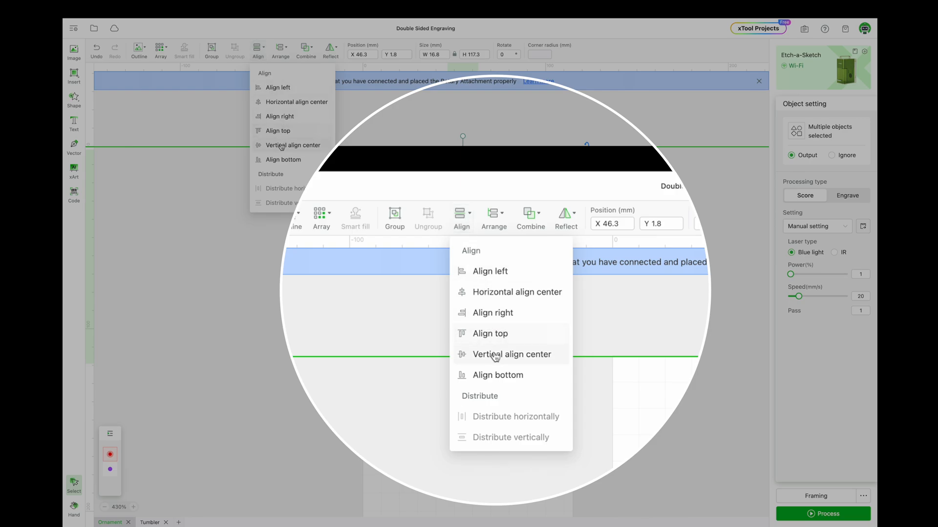
{"action": "left_click", "coordinate": [291, 145]}
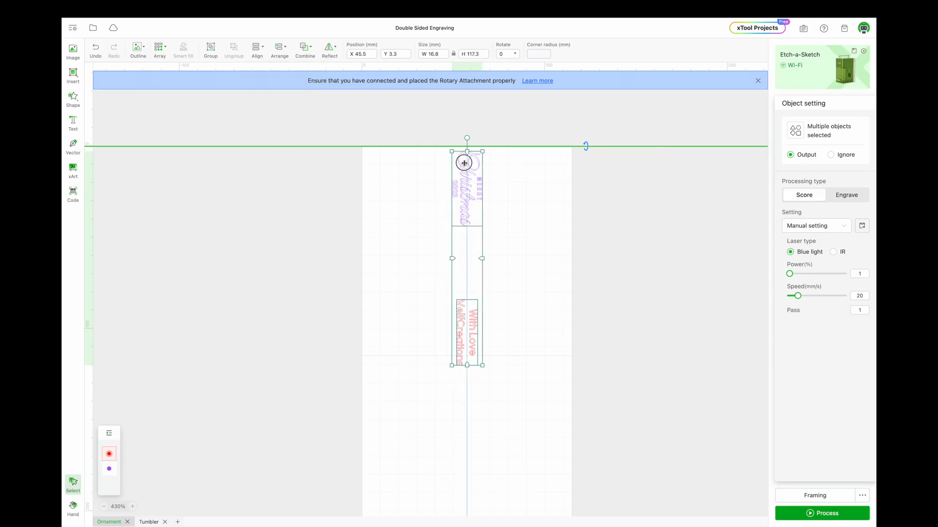
{"action": "left_click_drag", "start_coordinate": [463, 162], "coordinate": [465, 154]}
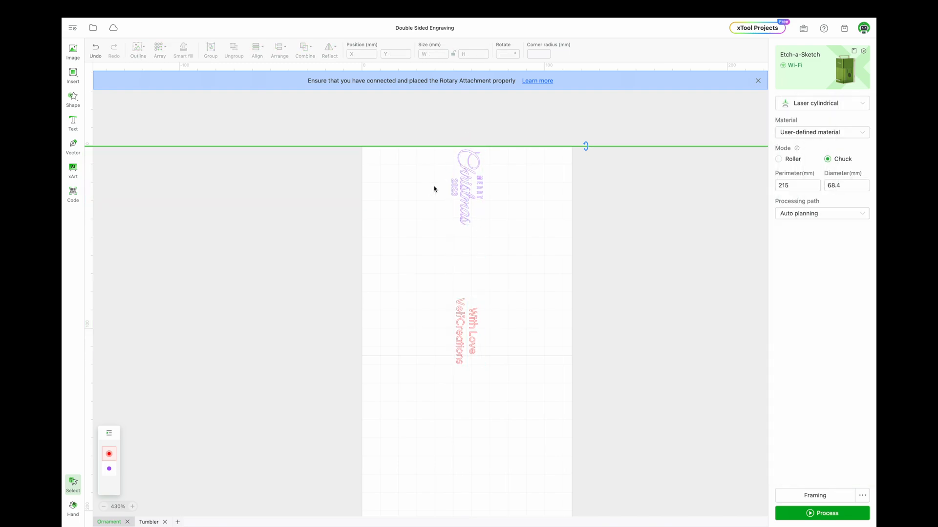
{"action": "left_click", "coordinate": [467, 185]}
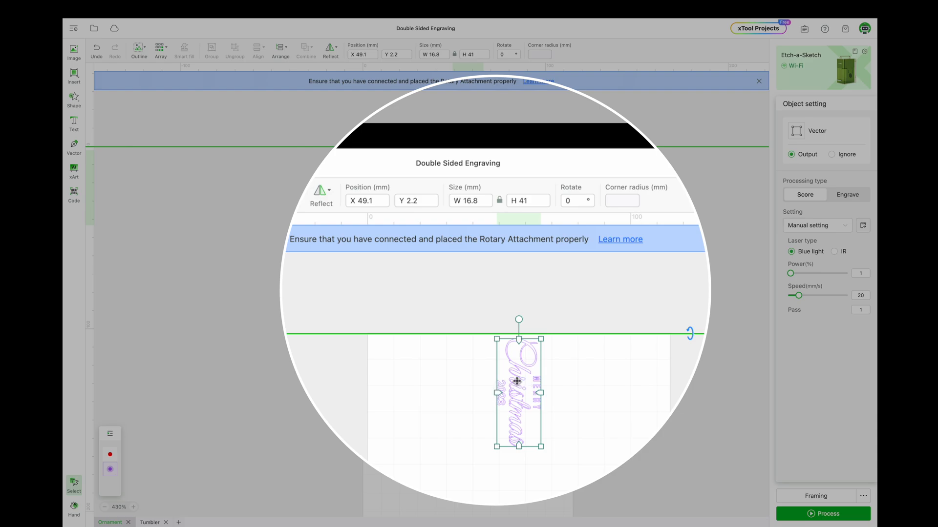
{"action": "left_click", "coordinate": [416, 200]}
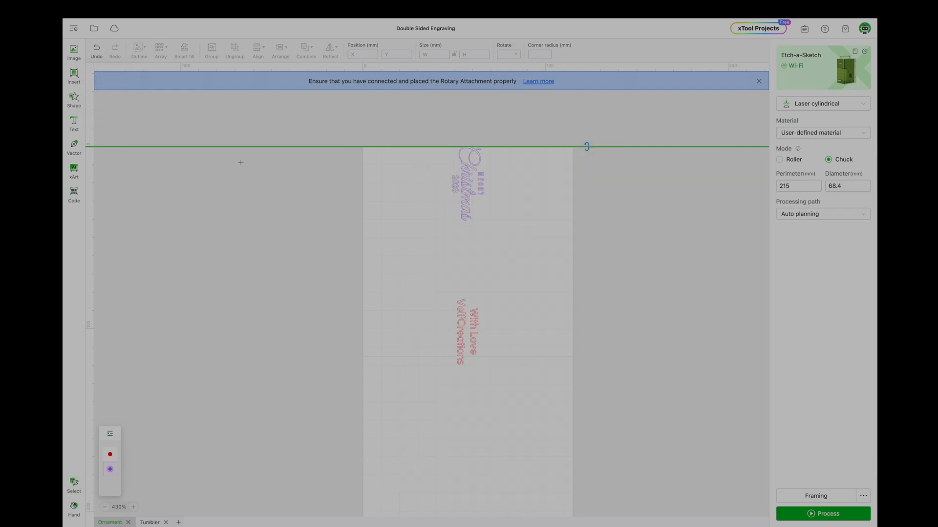
- Draw a 215 mm tall rectangle left of the canvas and set its Y to 20.5
{"action": "left_click_drag", "start_coordinate": [265, 156], "coordinate": [314, 424]}
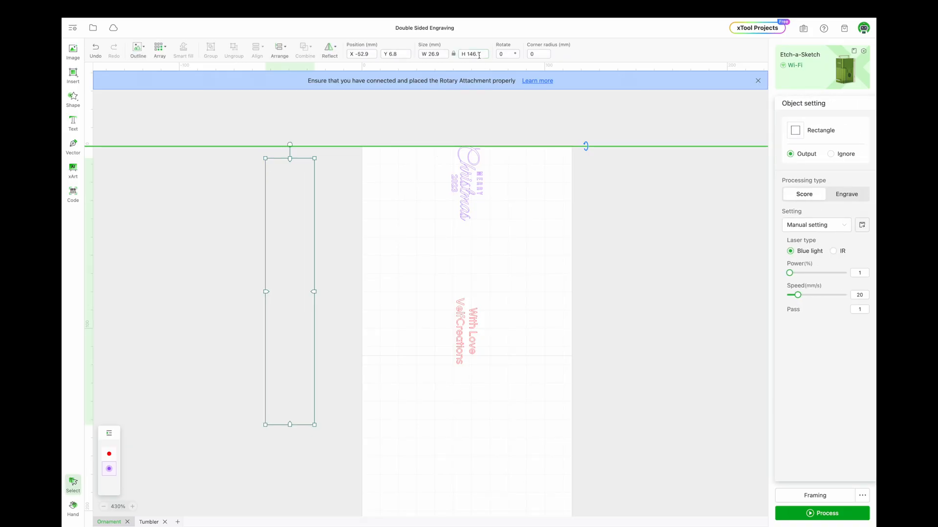
{"action": "type", "text": "215"}
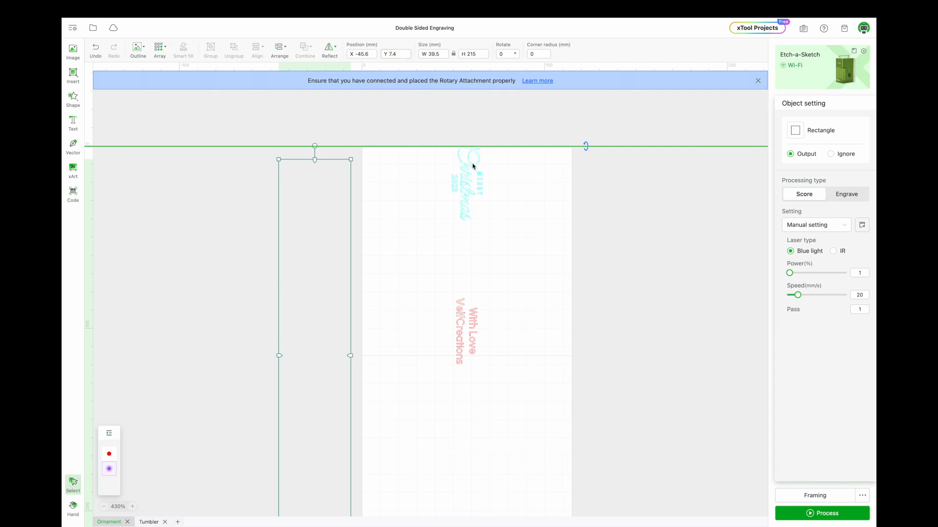
{"action": "left_click", "coordinate": [468, 182]}
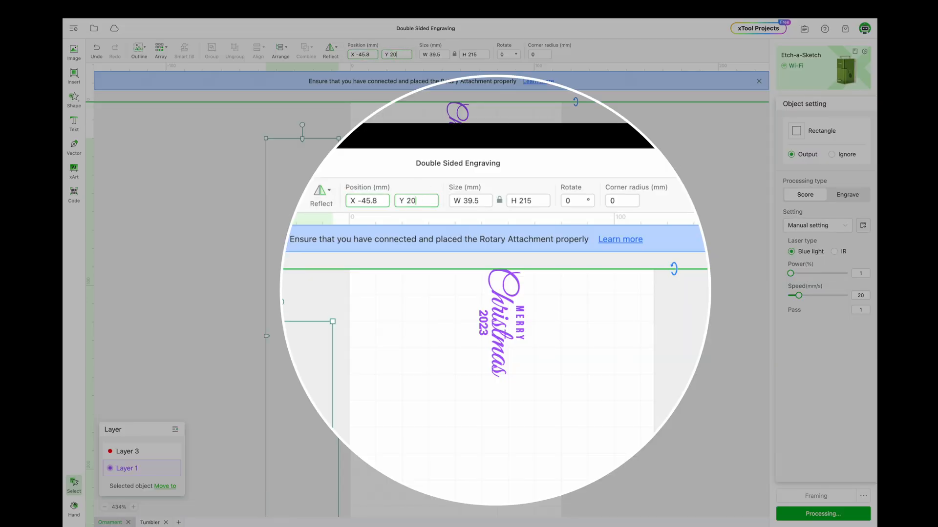
{"action": "type", "text": "20.5"}
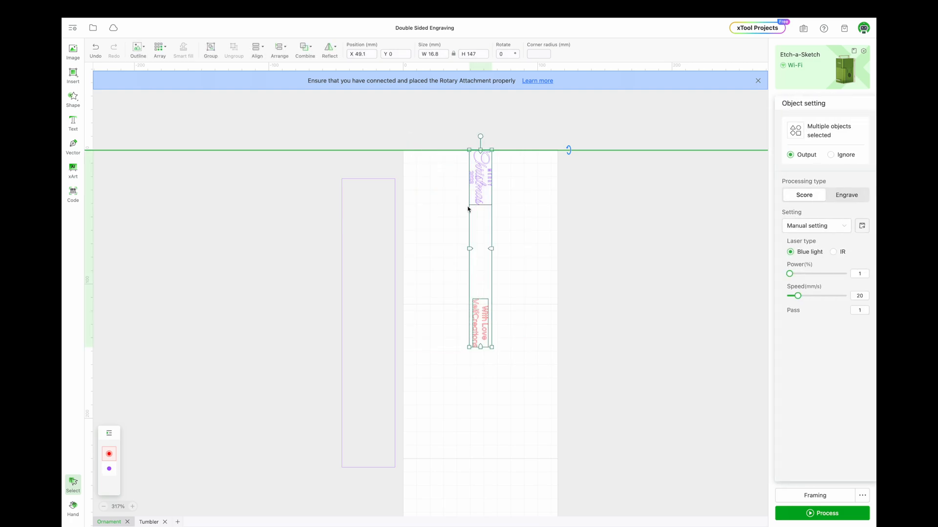
{"action": "mouse_move", "coordinate": [595, 226]}
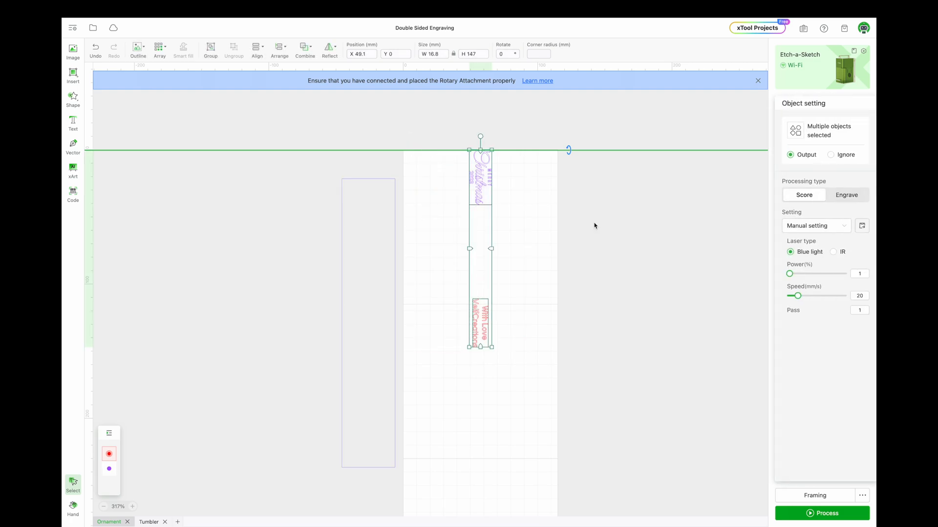
{"action": "mouse_move", "coordinate": [584, 199]}
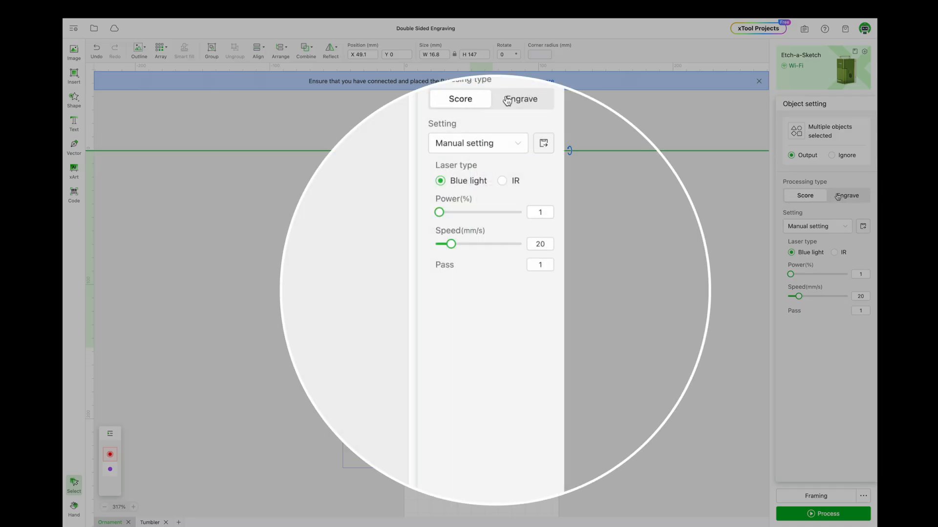
- Set both designs to IR engraving at 100% power and 400 mm/s
{"action": "left_click", "coordinate": [521, 99]}
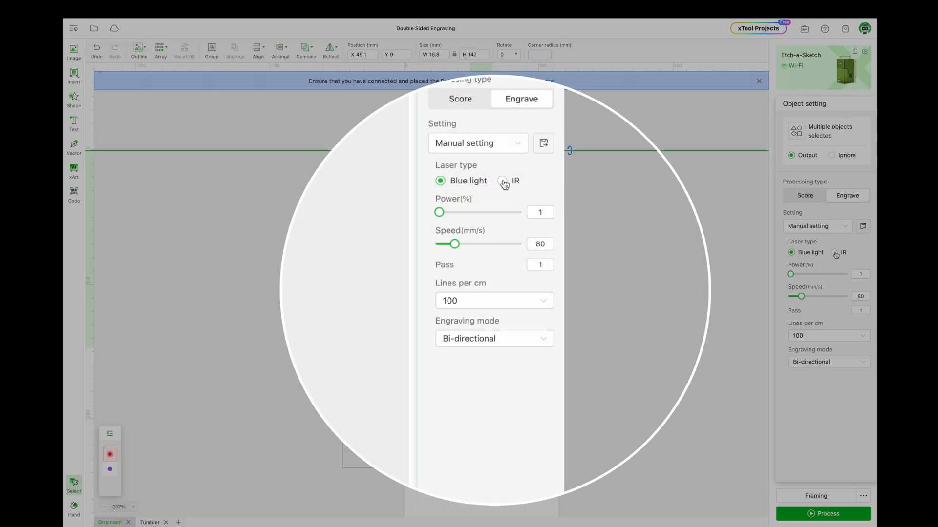
{"action": "left_click", "coordinate": [501, 181]}
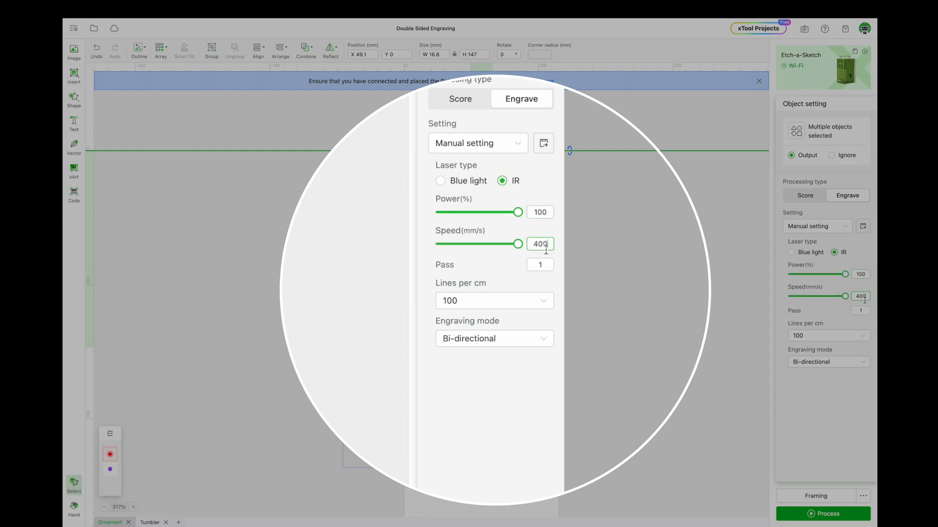
{"action": "left_click", "coordinate": [494, 300]}
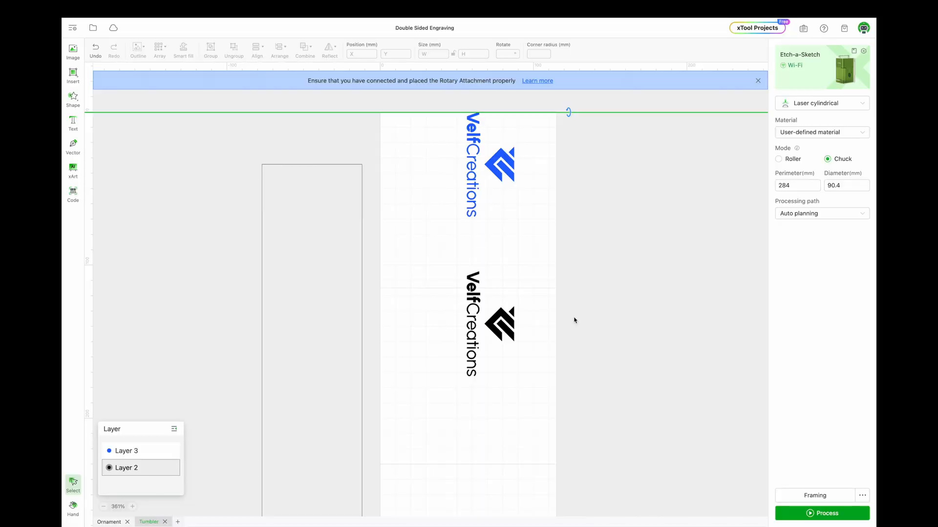
{"action": "mouse_move", "coordinate": [560, 208]}
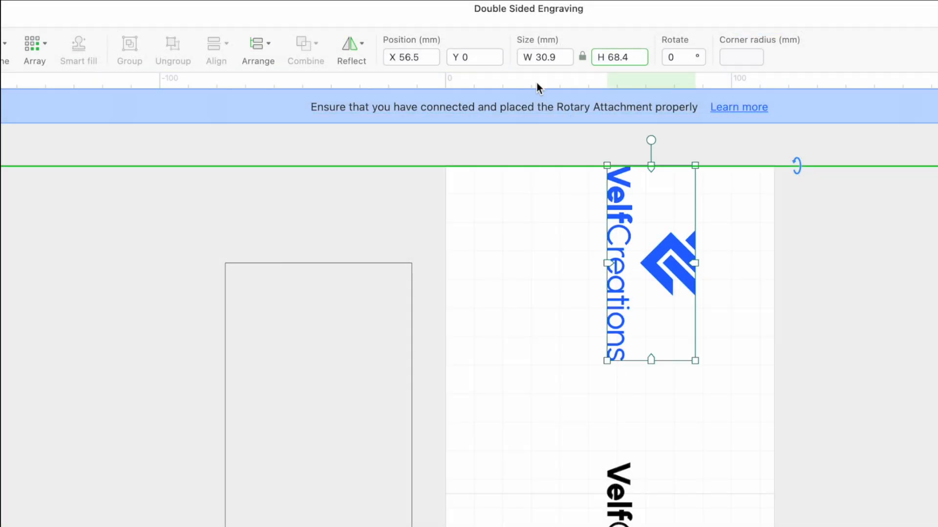
{"action": "left_click", "coordinate": [627, 56]}
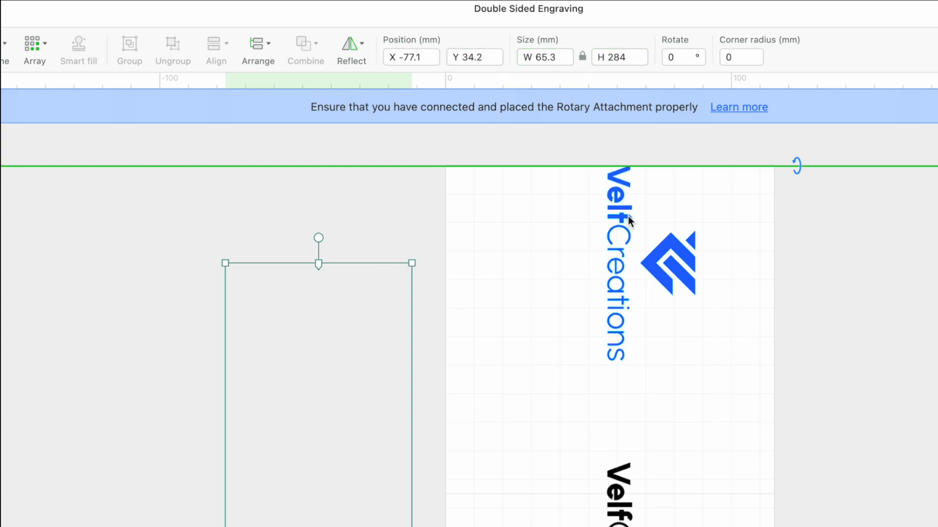
{"action": "left_click", "coordinate": [620, 56]}
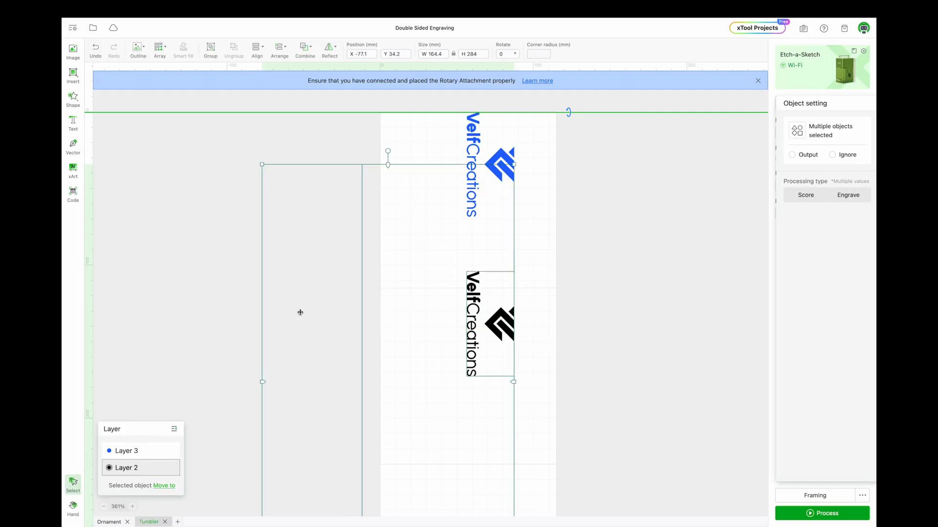
{"action": "left_click", "coordinate": [256, 47]}
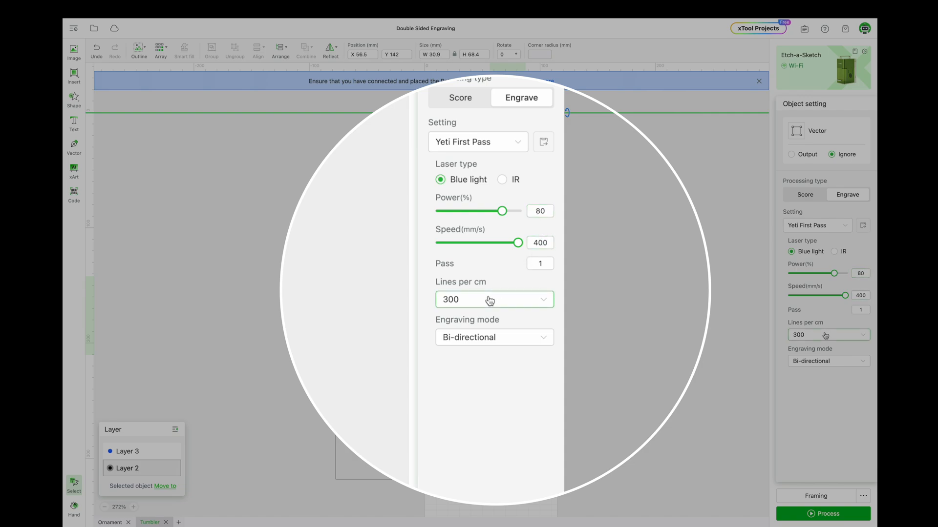
{"action": "mouse_move", "coordinate": [490, 300]}
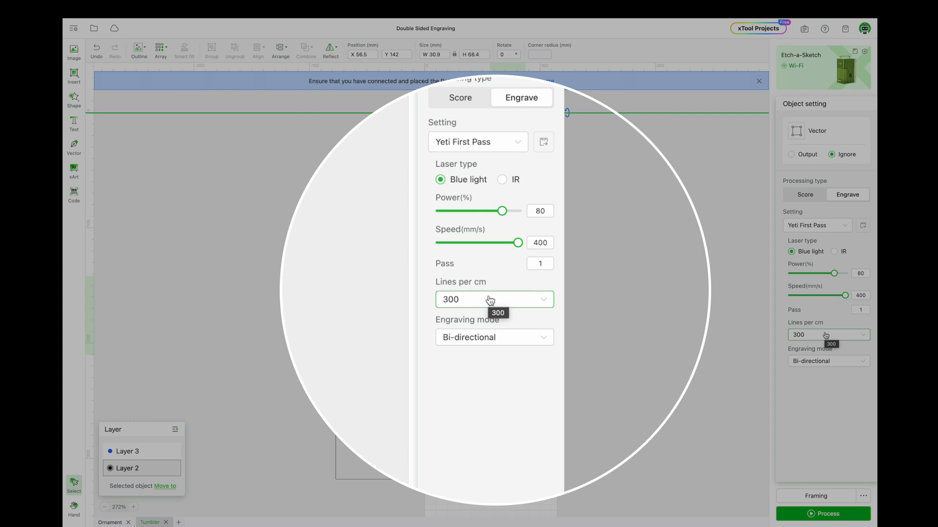